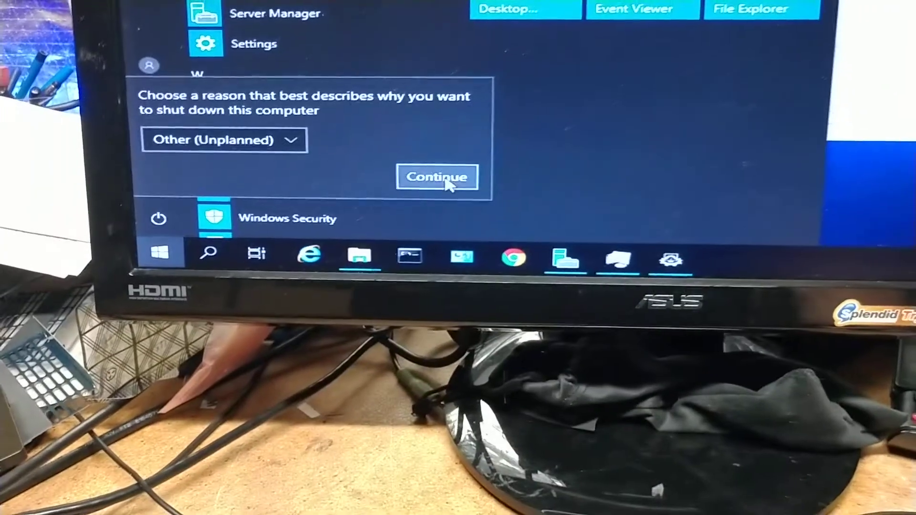
Step: Continue with the Other (Unplanned) shutdown reason so Windows Server shuts down
{"action": "left_click", "coordinate": [436, 177]}
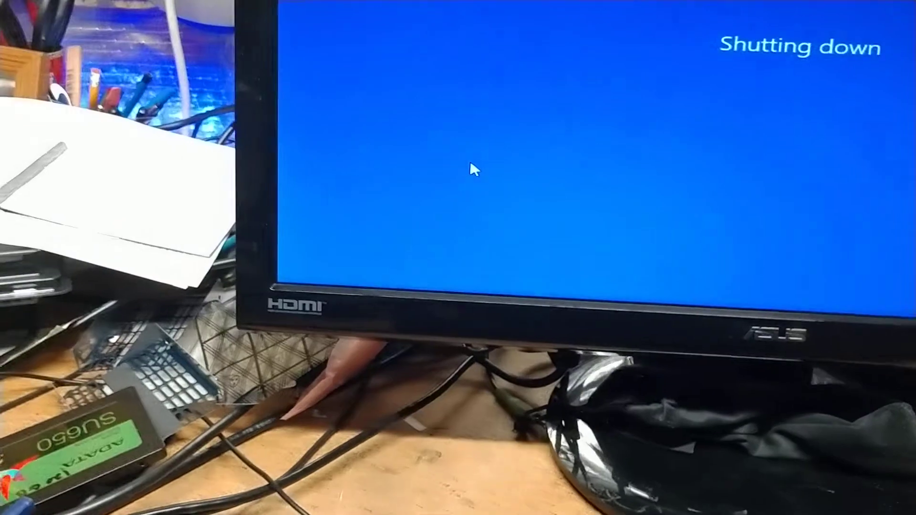